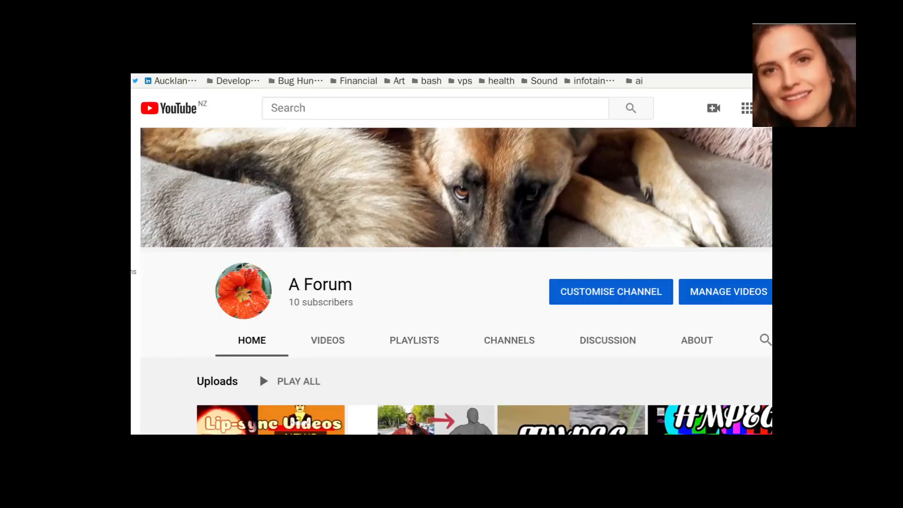
- Scroll through the A Forum channel's uploads, including the ffmpeg mosaic and overlay cascade tutorials
scroll("down", 3)
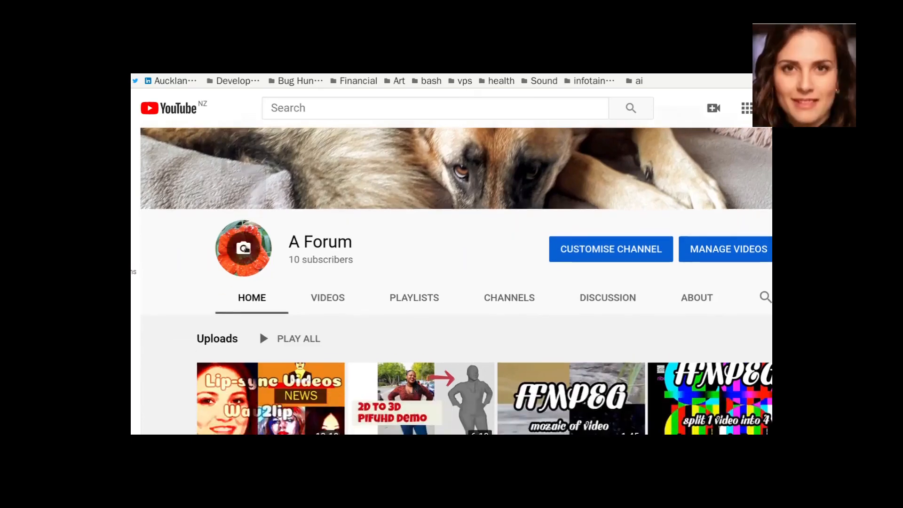
scroll("down", 3)
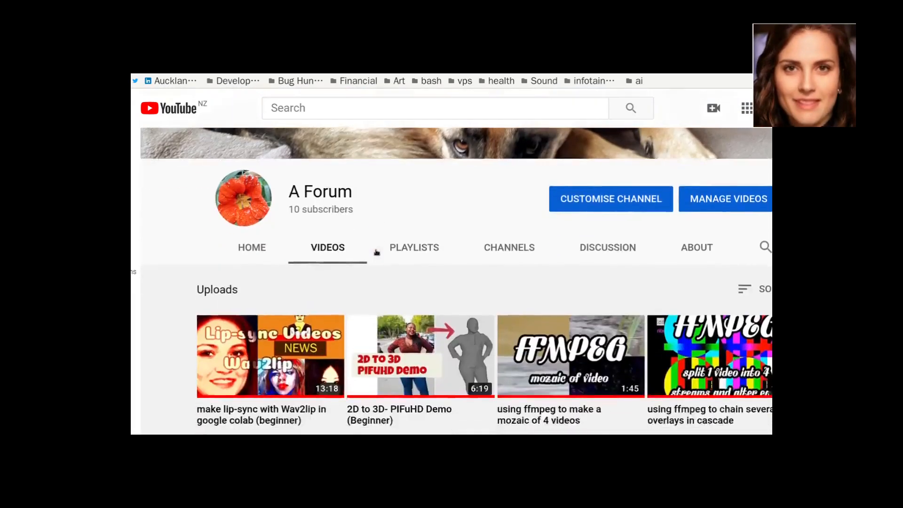
scroll("down", 3)
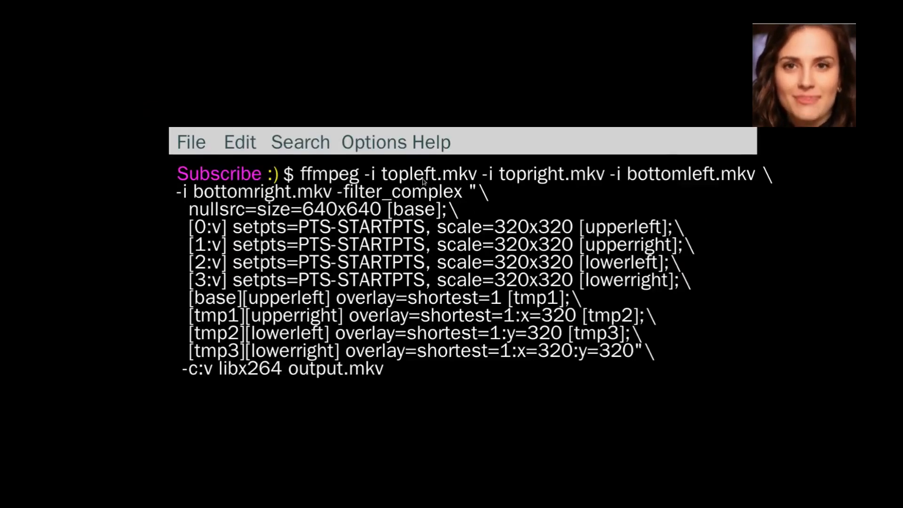
mouse_move(379, 182)
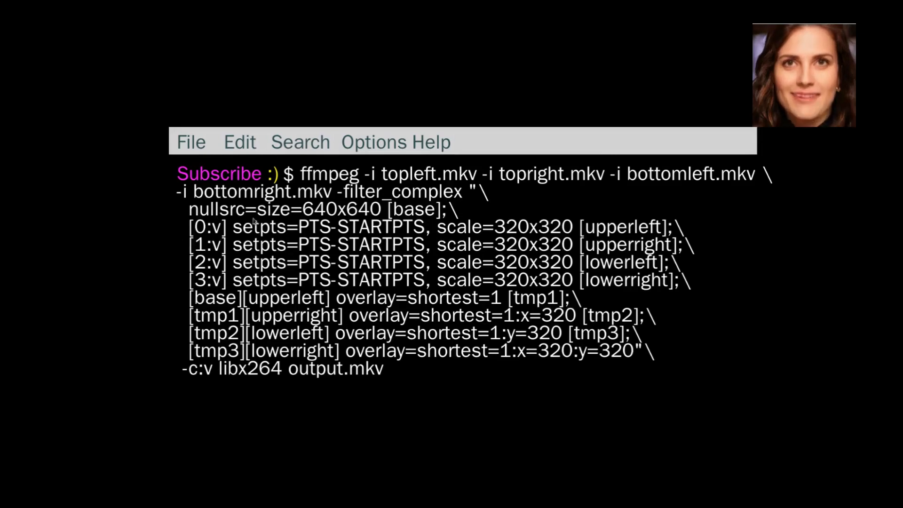
mouse_move(400, 215)
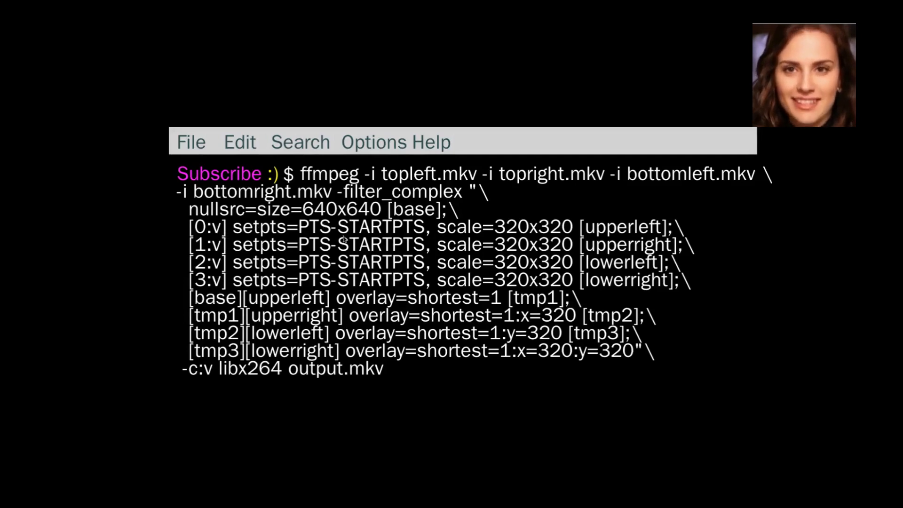
mouse_move(377, 253)
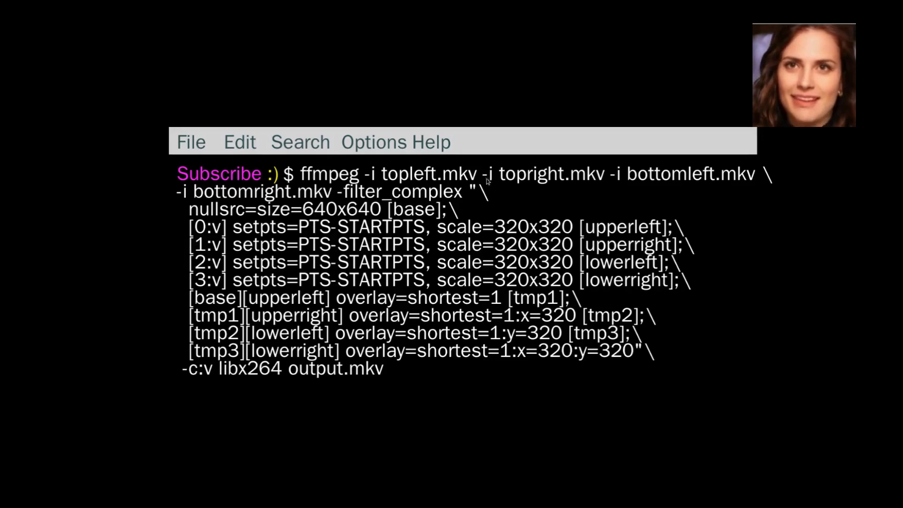
mouse_move(470, 236)
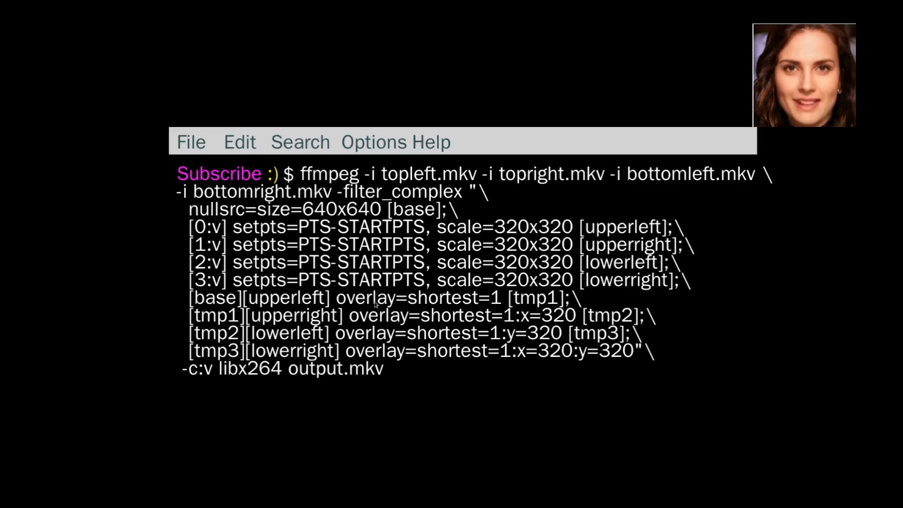
mouse_move(461, 305)
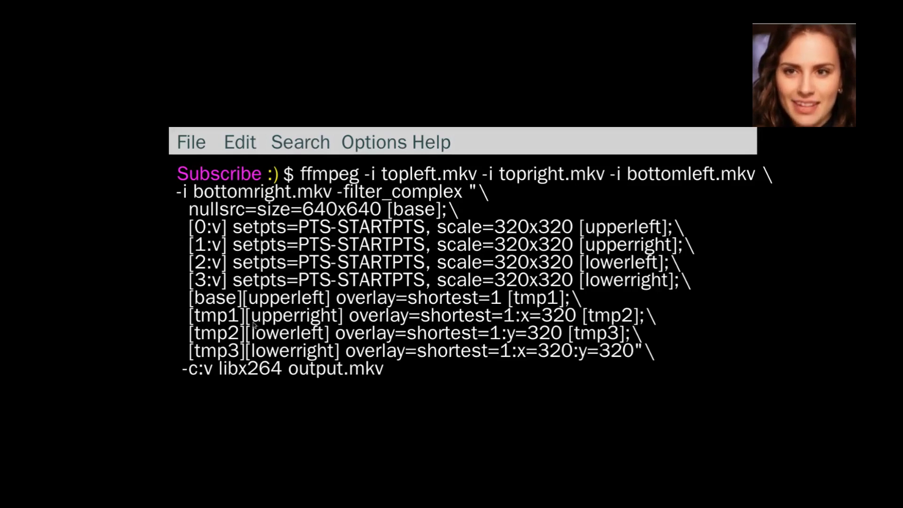
mouse_move(518, 299)
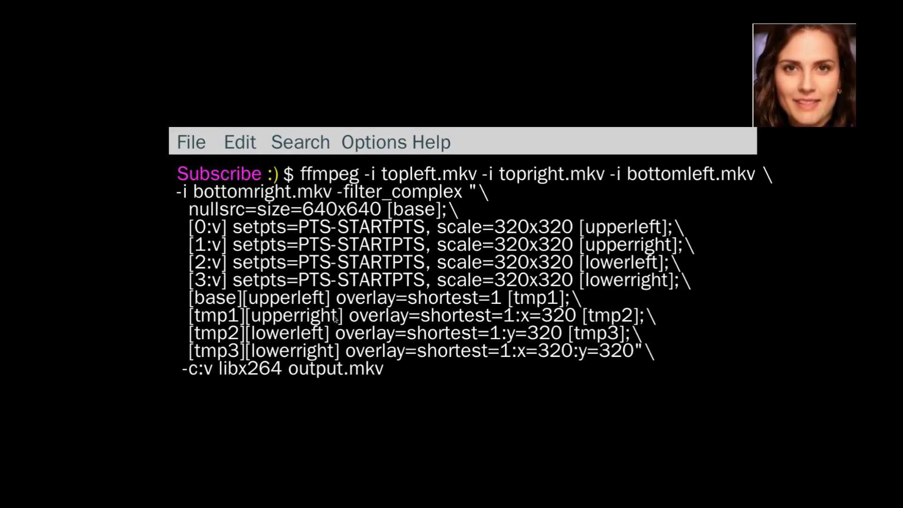
mouse_move(536, 325)
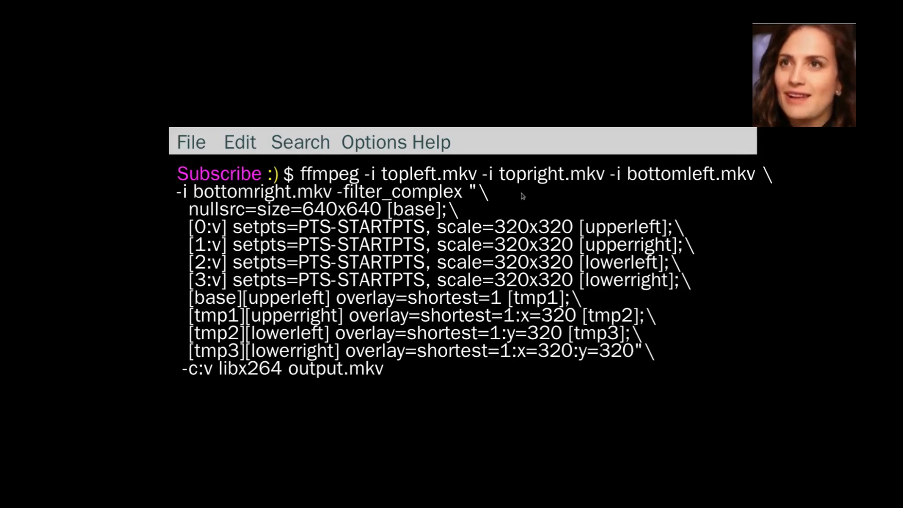
mouse_move(406, 329)
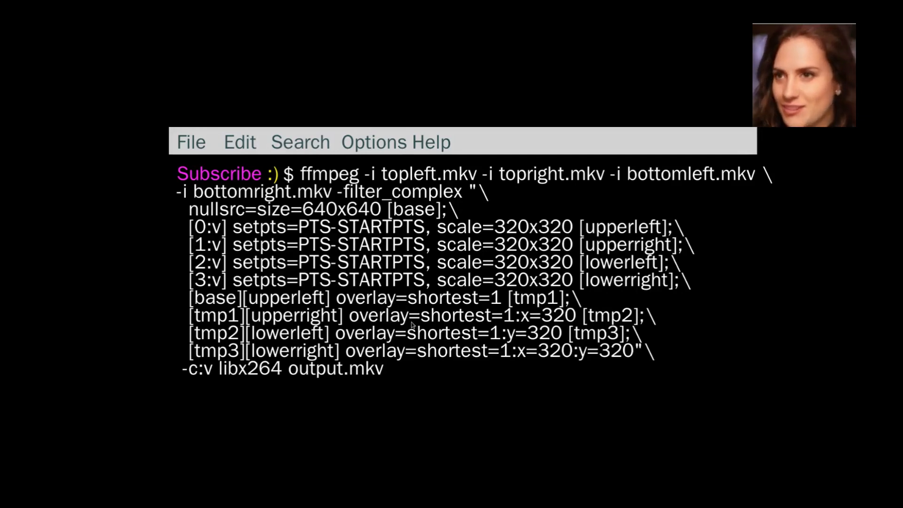
mouse_move(542, 318)
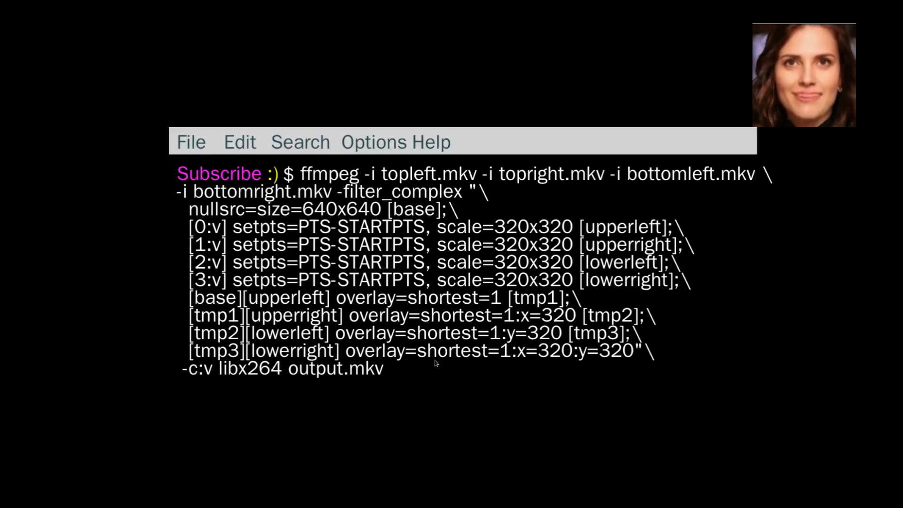
mouse_move(583, 335)
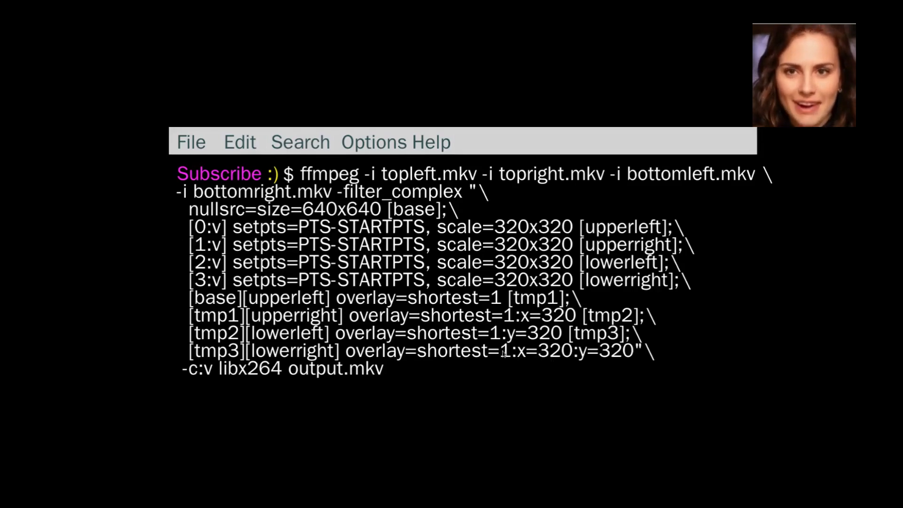
mouse_move(480, 362)
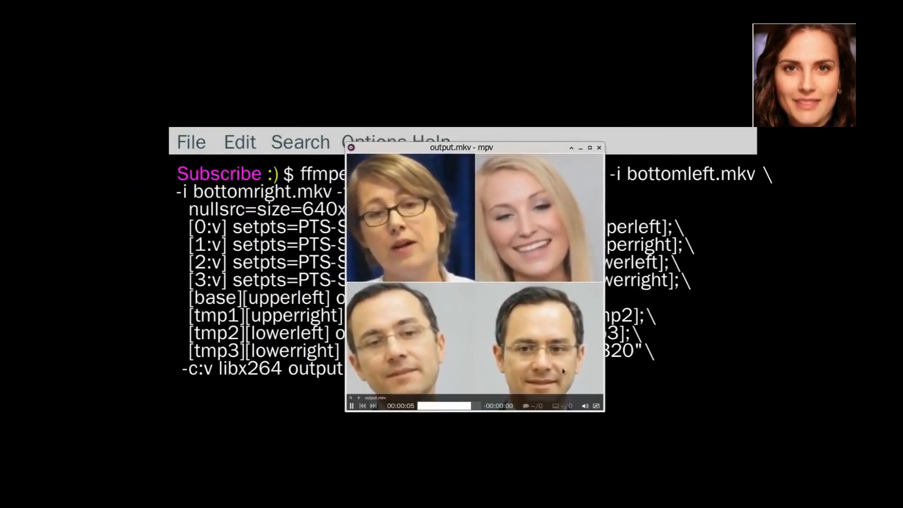
- Close mpv after watching the two-by-two grid of four people in output.mkv
left_click(599, 147)
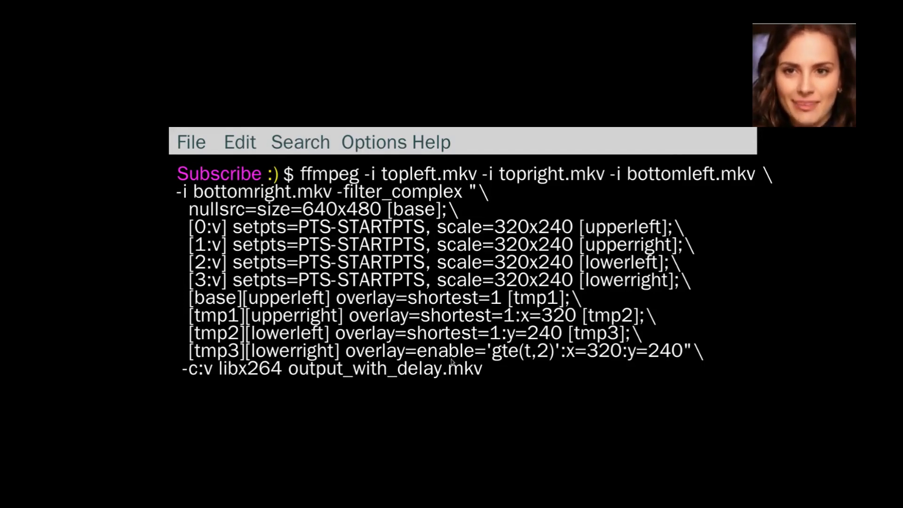
mouse_move(540, 365)
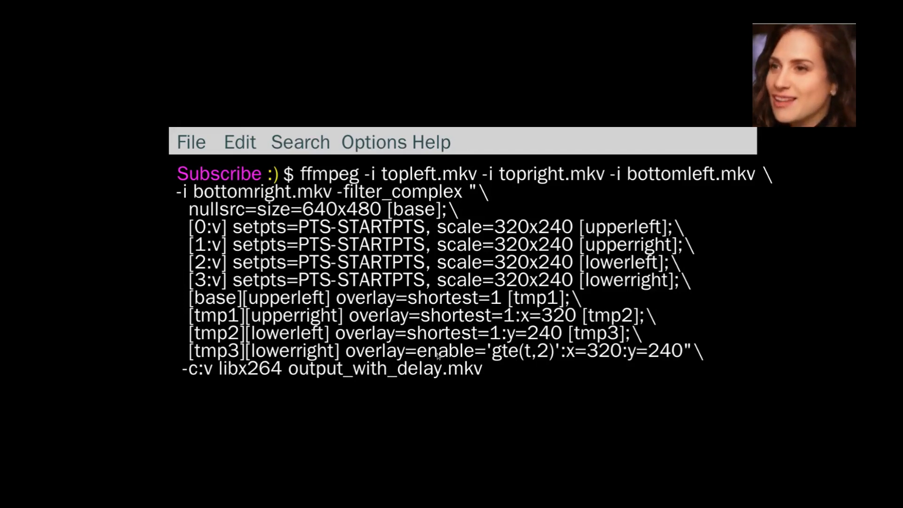
mouse_move(526, 364)
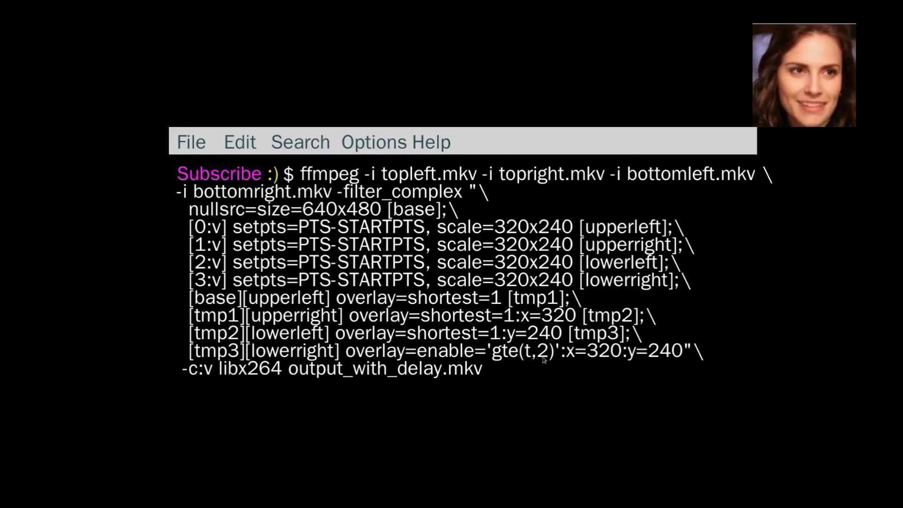
mouse_move(506, 362)
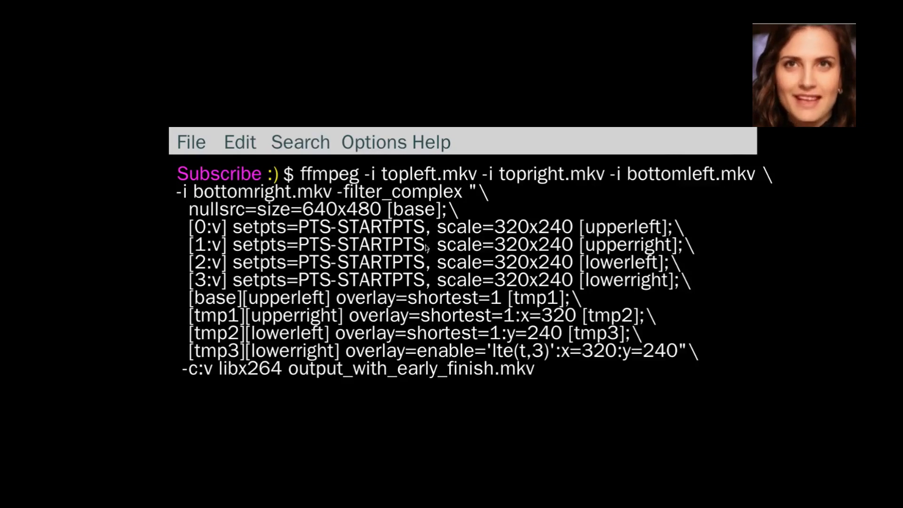
mouse_move(472, 356)
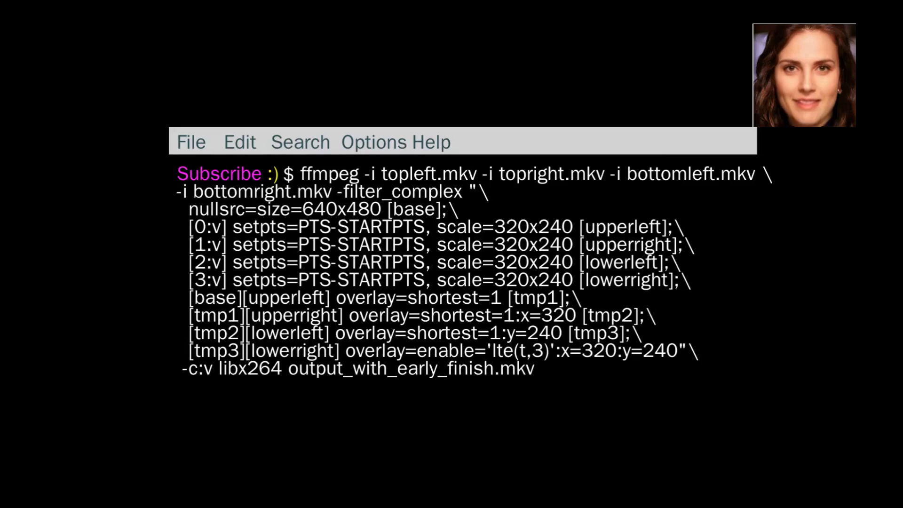
mouse_move(144, 242)
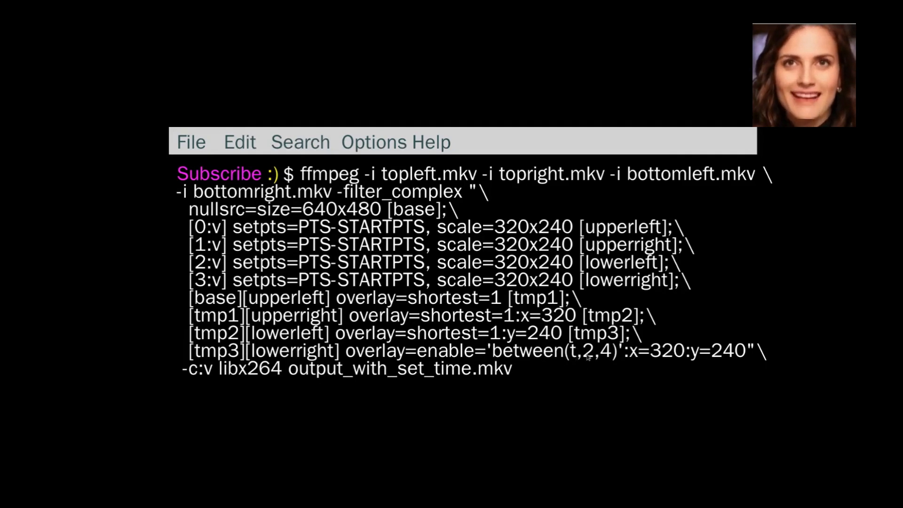
mouse_move(602, 358)
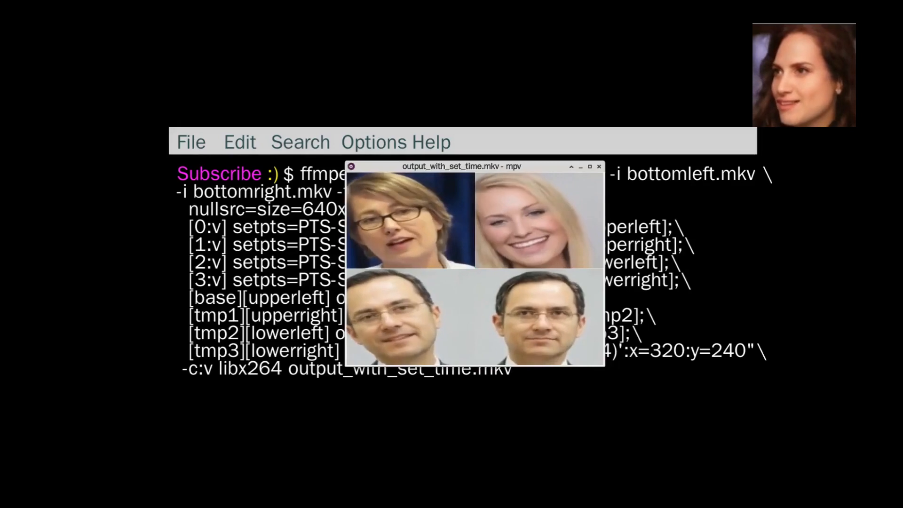
- Close mpv after watching output_with_set_time.mkv, with the lower-right overlay shown between 2 and 4 seconds
left_click(600, 166)
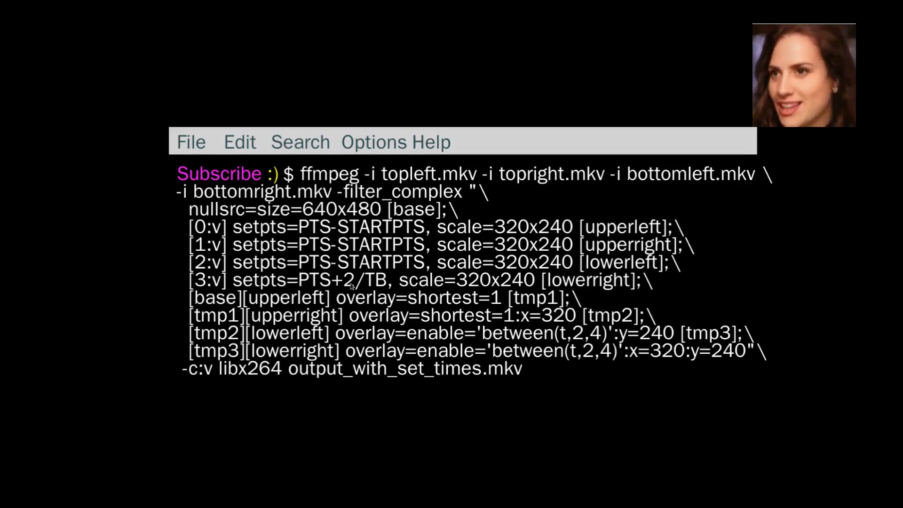
mouse_move(569, 354)
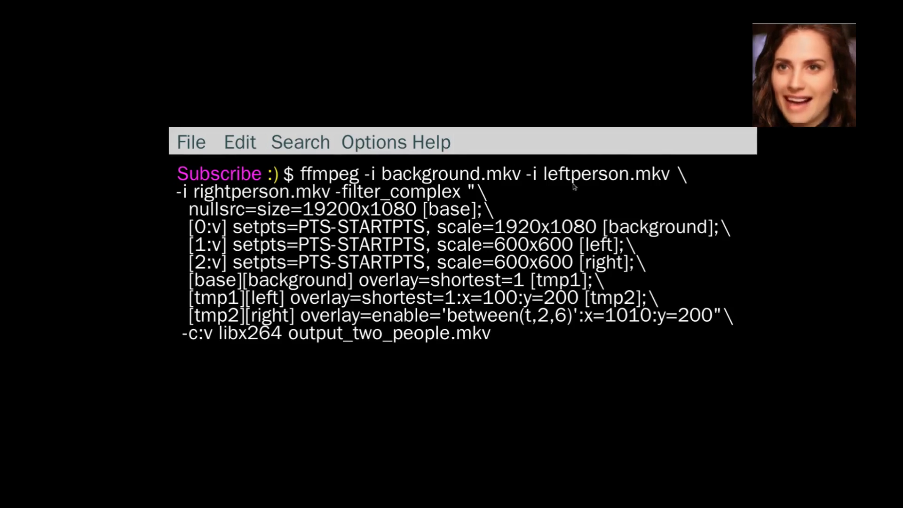
mouse_move(248, 200)
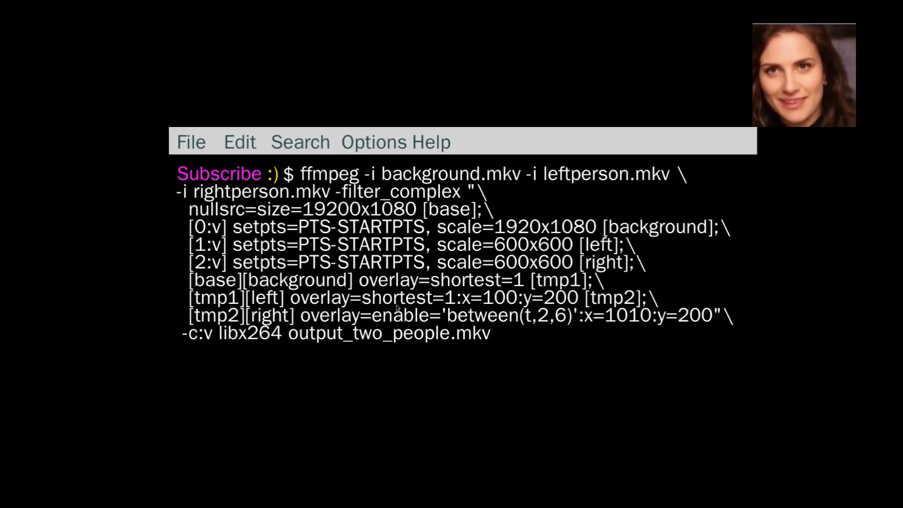
mouse_move(299, 306)
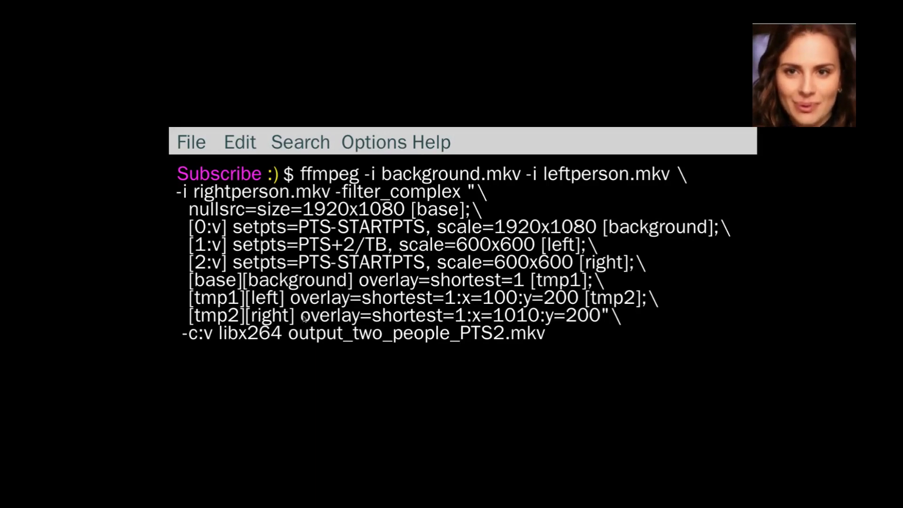
mouse_move(372, 283)
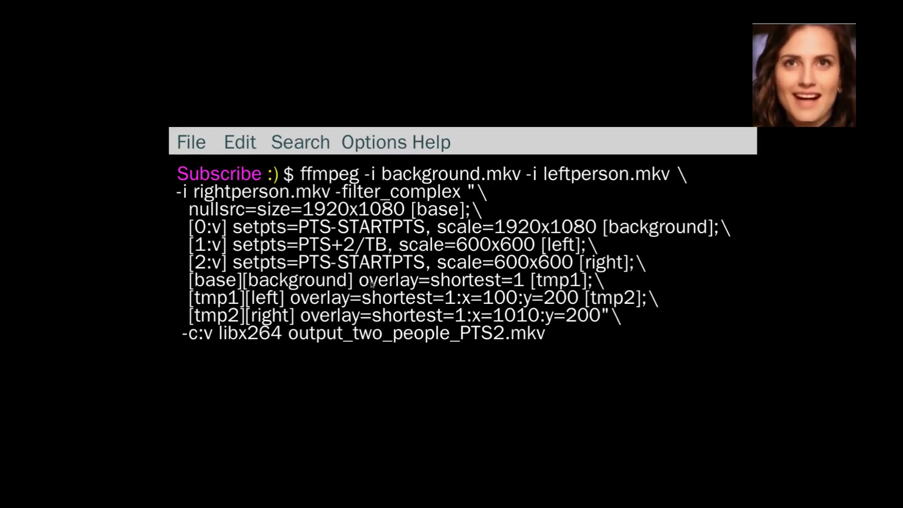